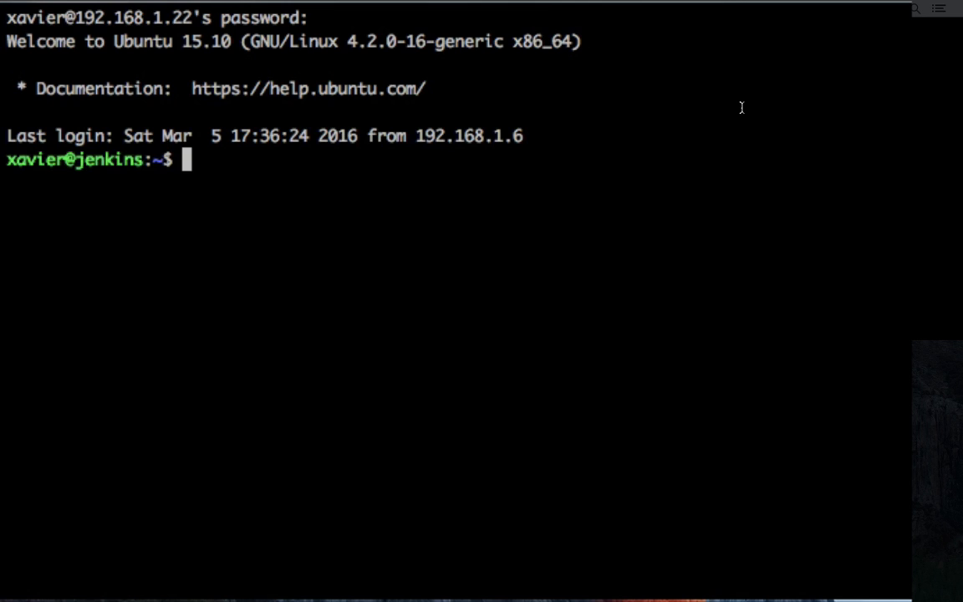
Run 'sudo apt-get install openjdk-7-jre' and confirm installing the listed packages.
text(su)
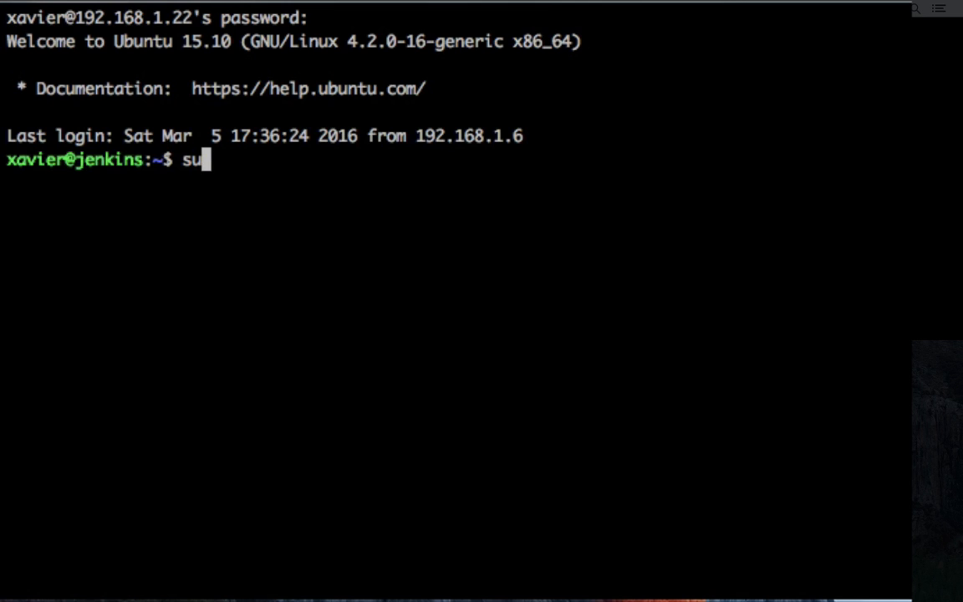
text(do apt-get)
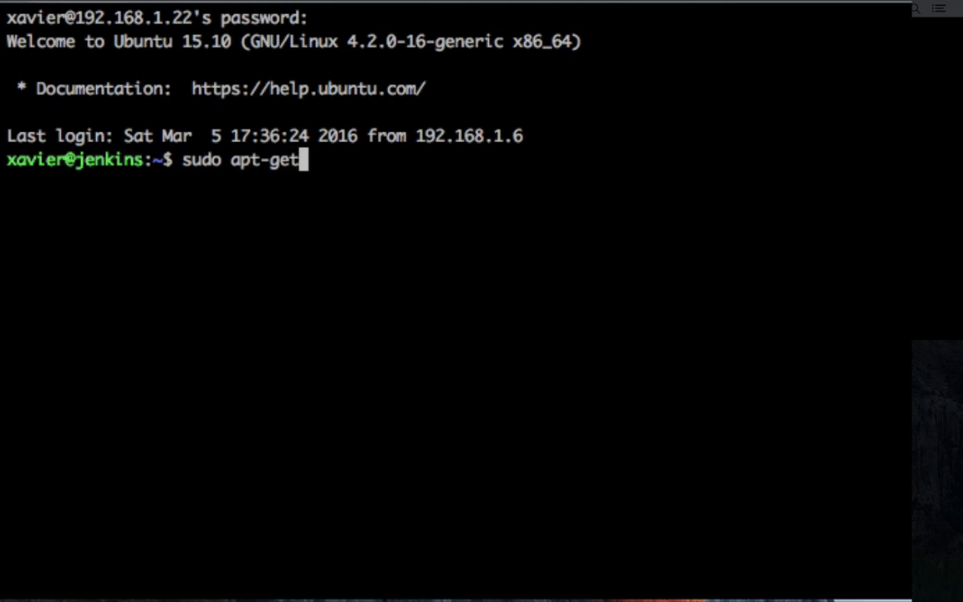
text(install)
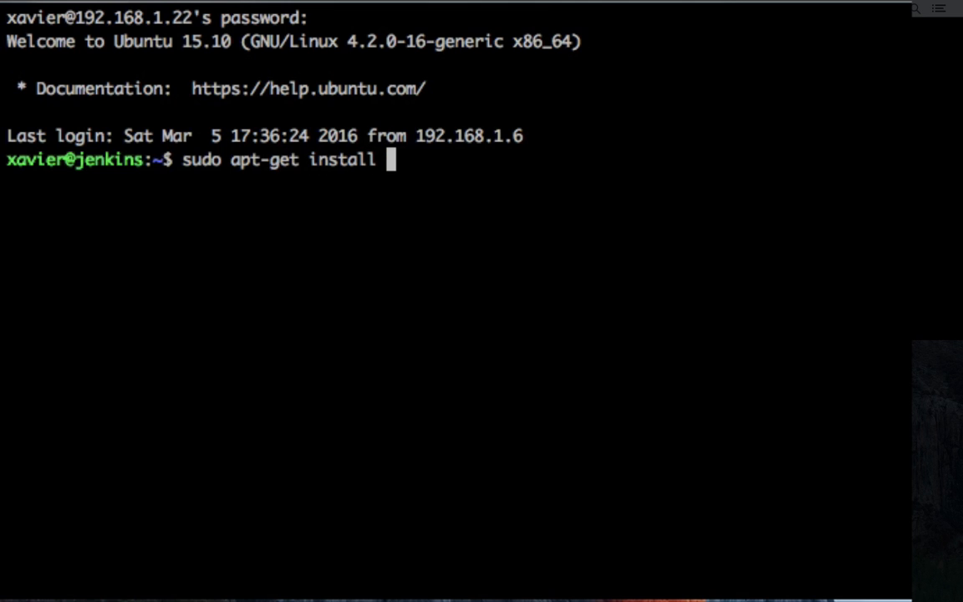
text(openjdk-7)
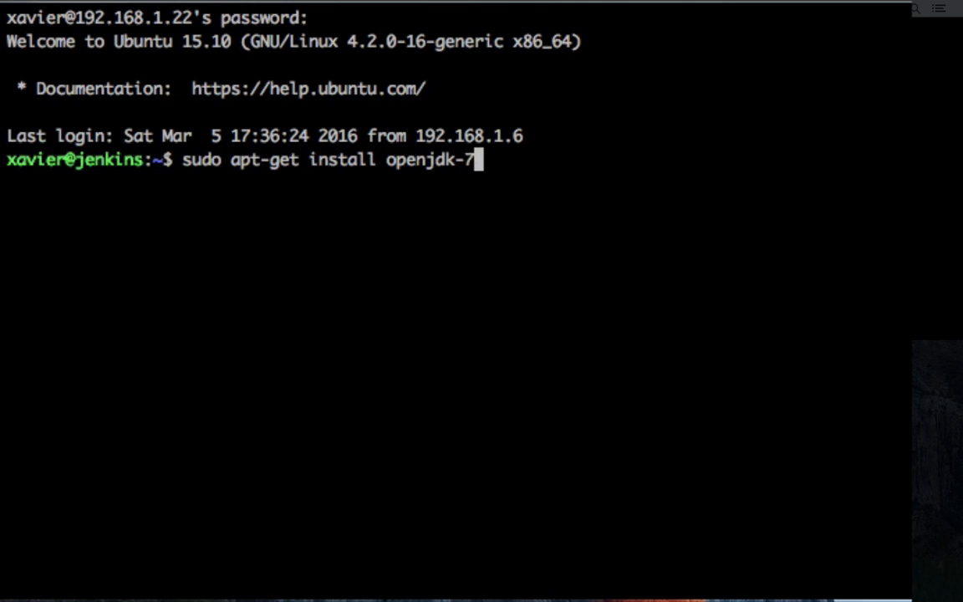
text(-jre)
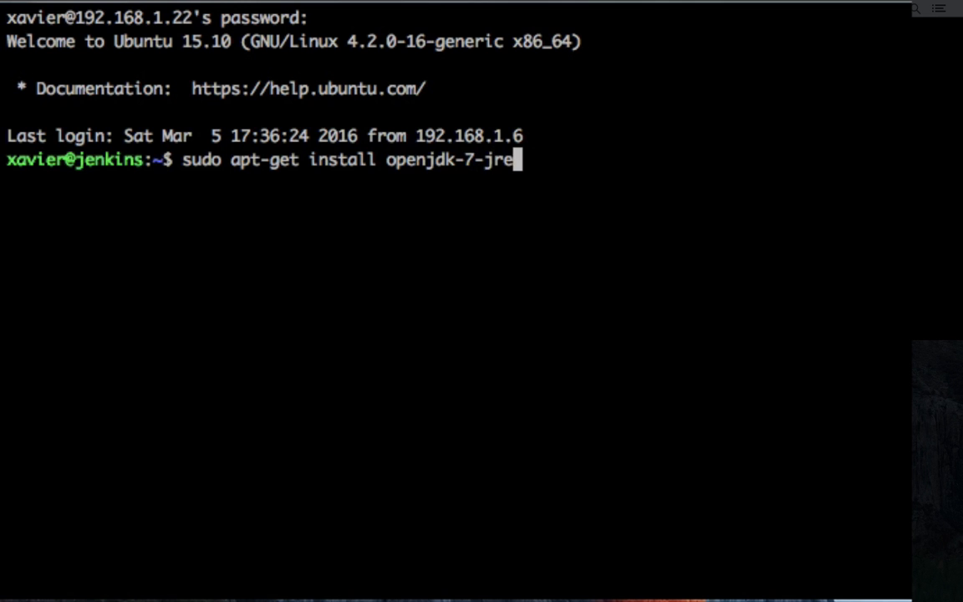
key(Return)
text(Y)
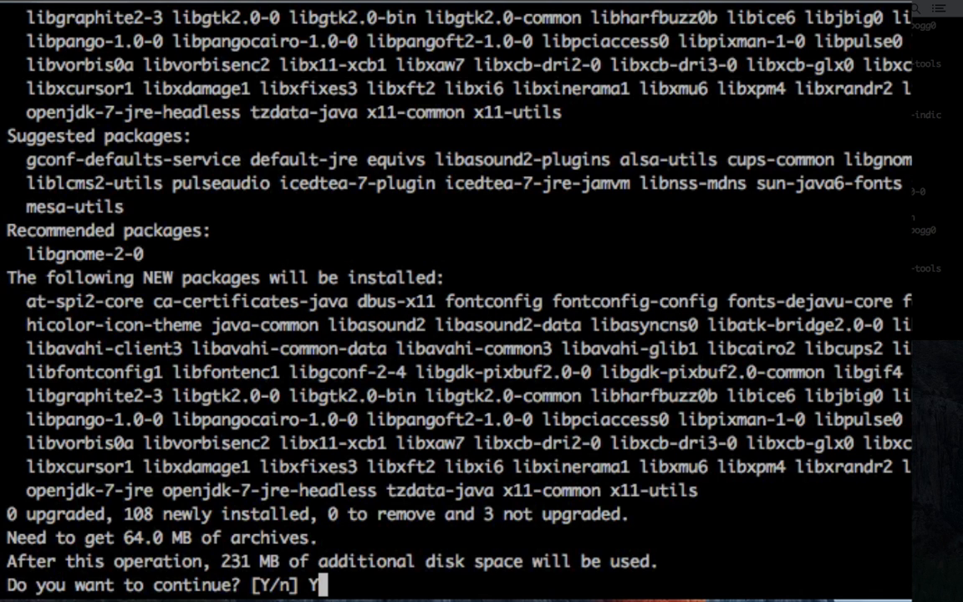
key(Return)
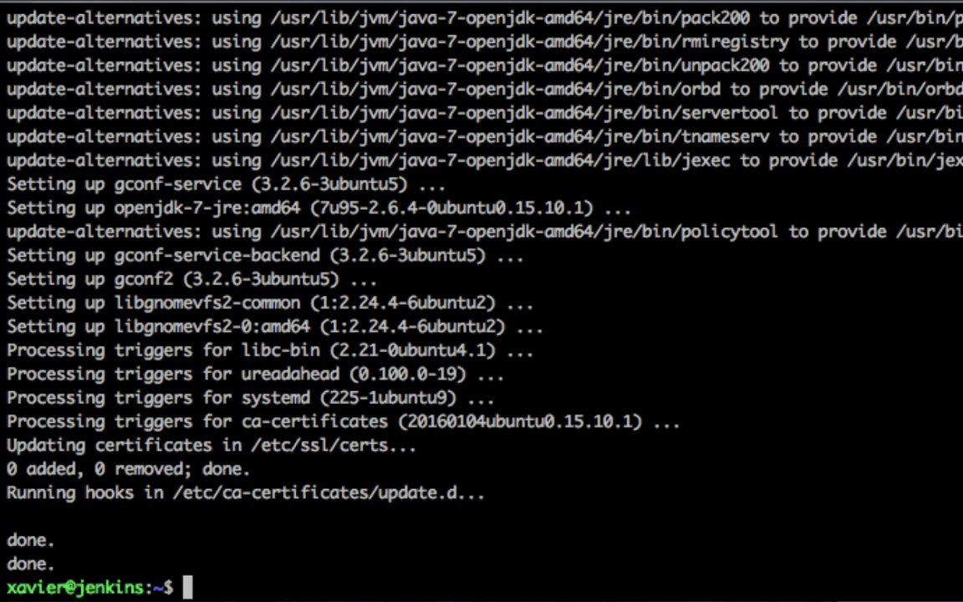
Run 'sudo apt-get install openjdk-7-jdk' and answer Y to confirm the JDK packages.
text(sudo)
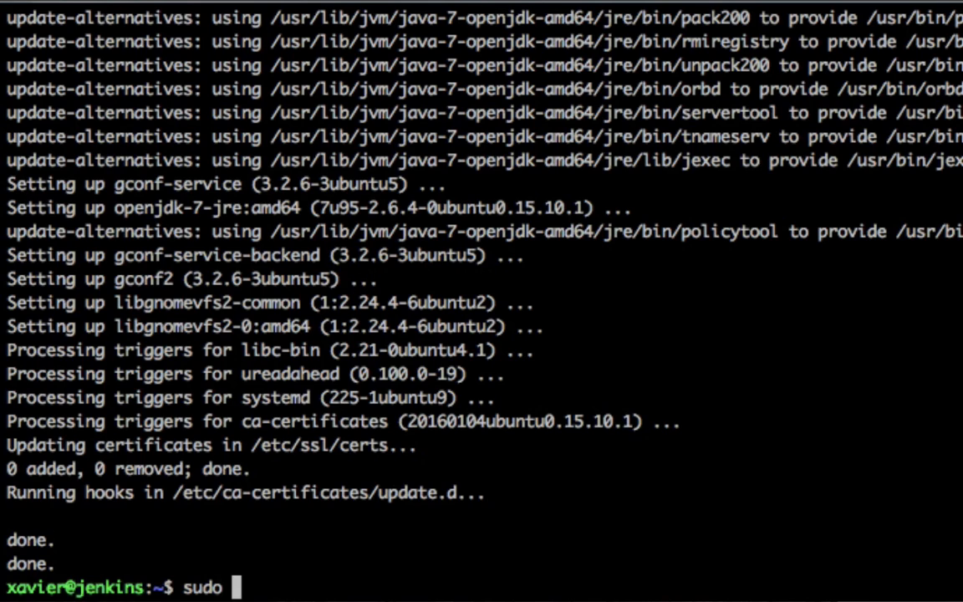
text(apt)
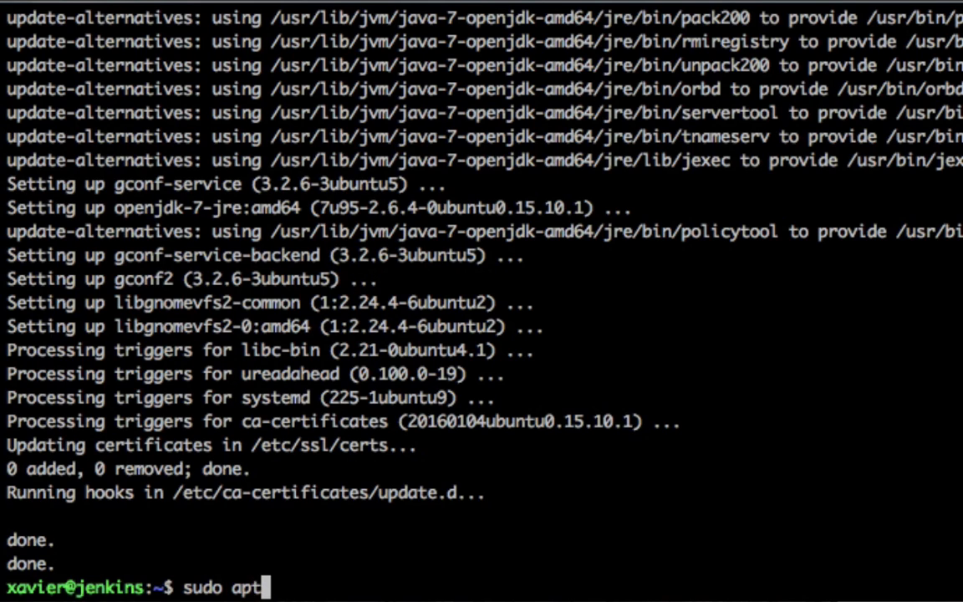
text(-get install)
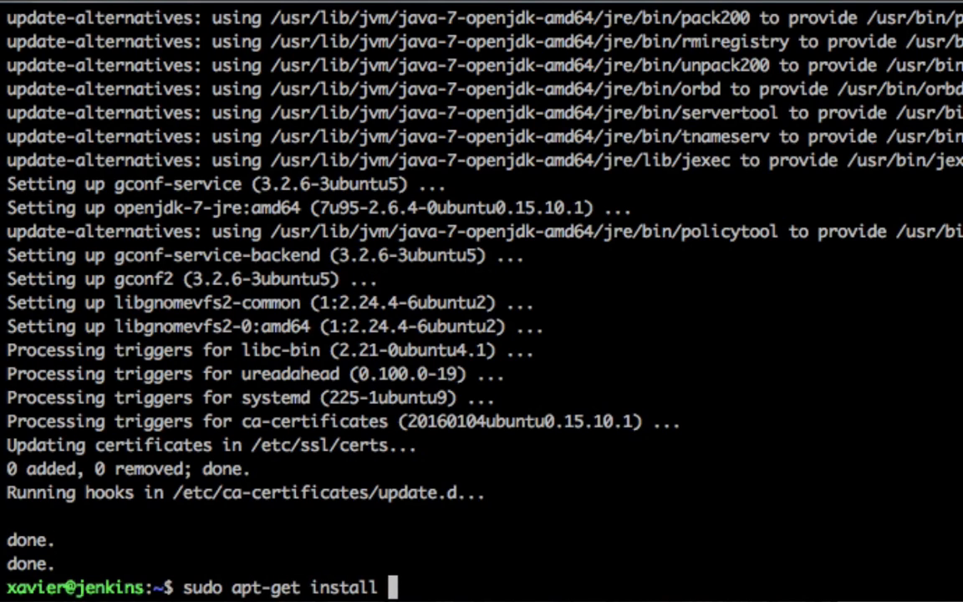
text(openjdk-7-jdk)
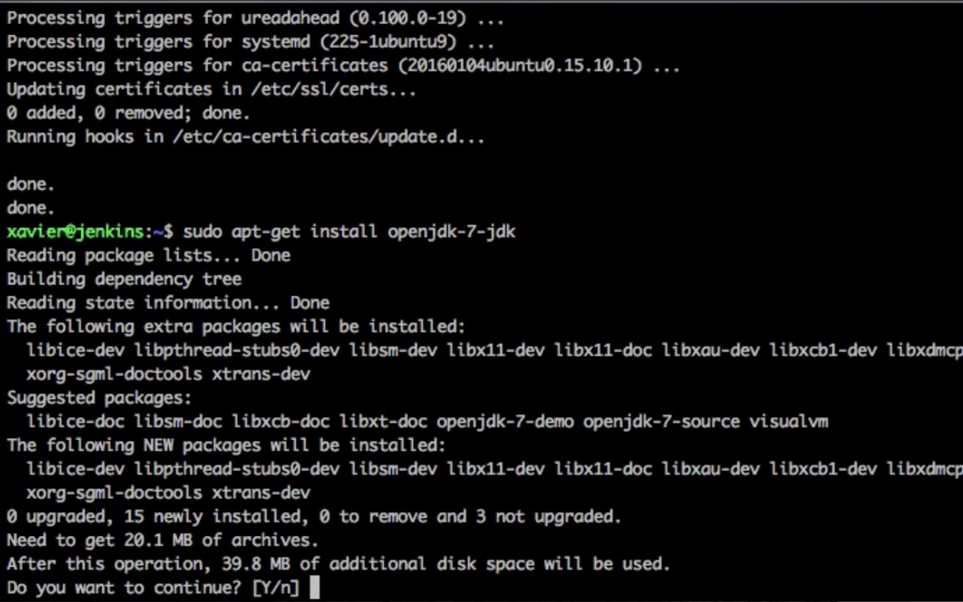
text(Y)
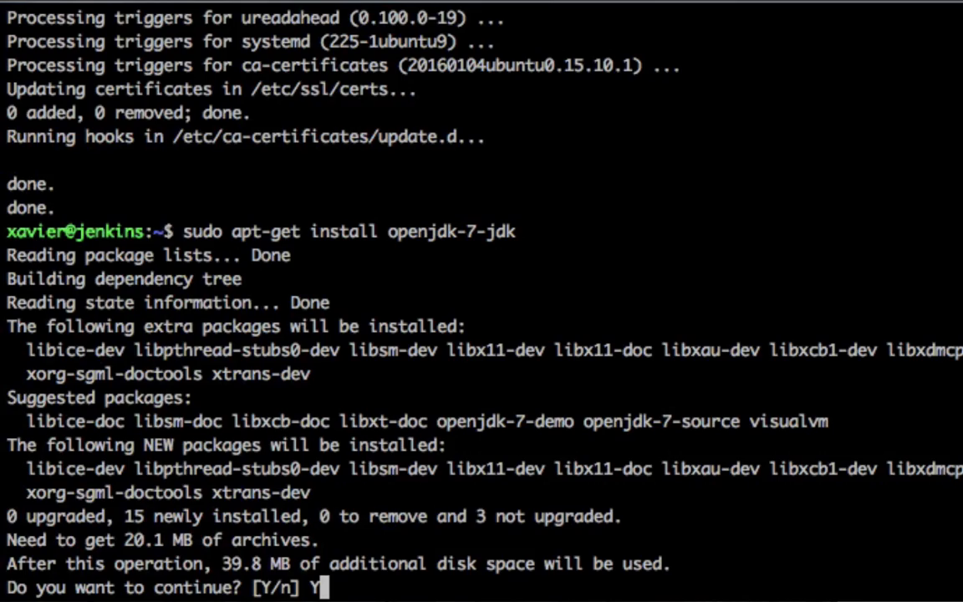
key(Return)
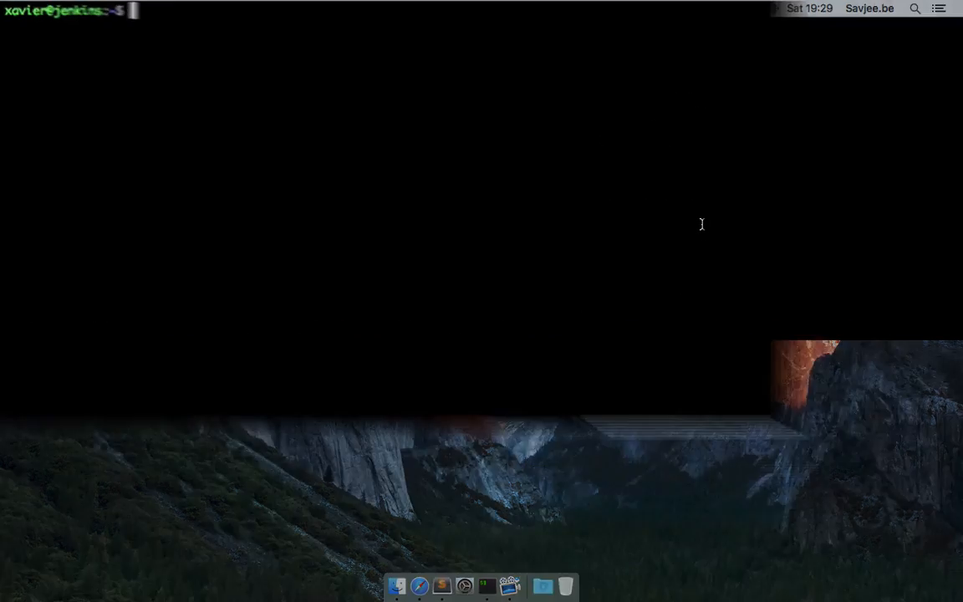
Run 'java -version', which reports OpenJDK 1.7.0_95.
text(java -vers)
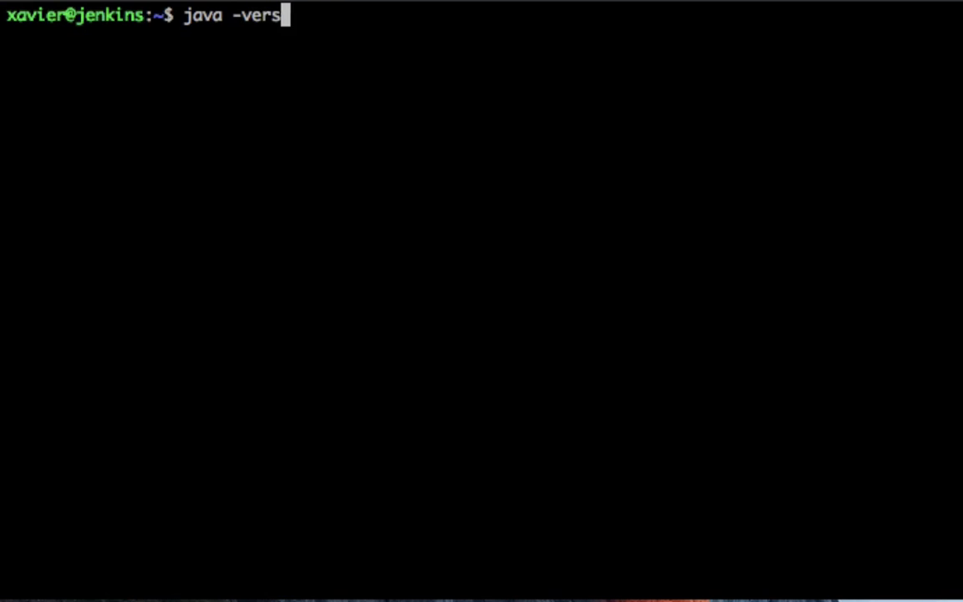
key(Return)
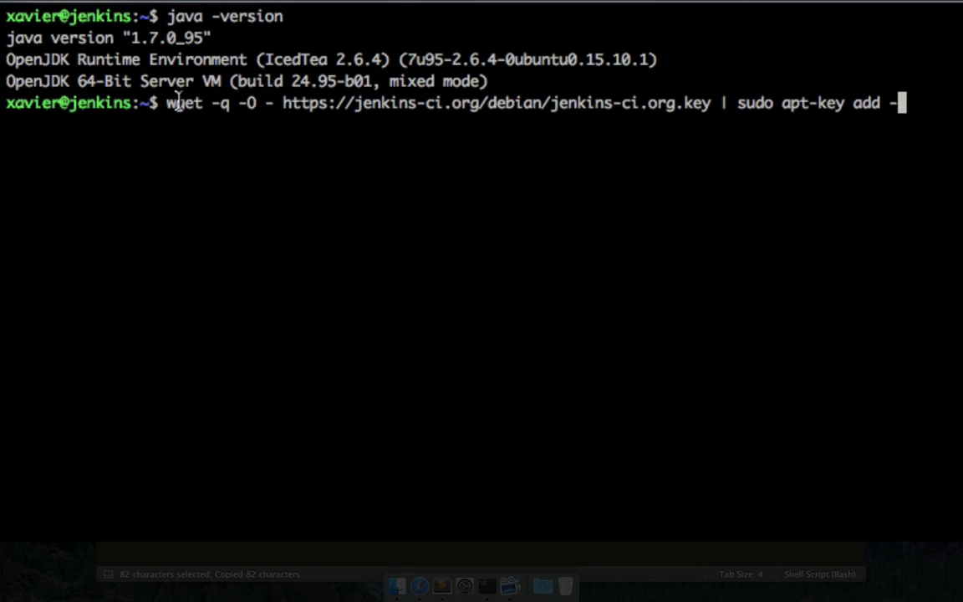
mouse_move(622, 102)
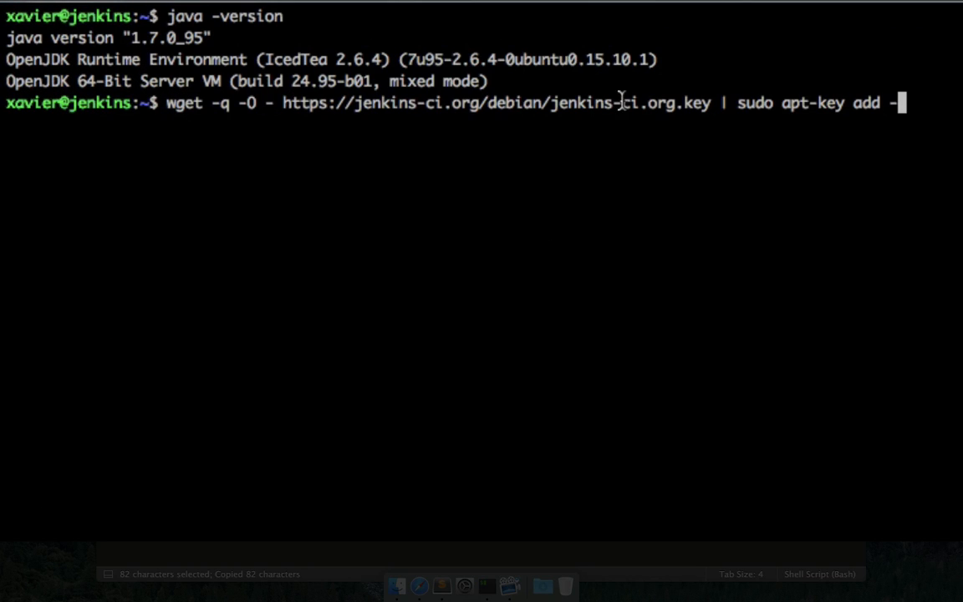
mouse_move(716, 103)
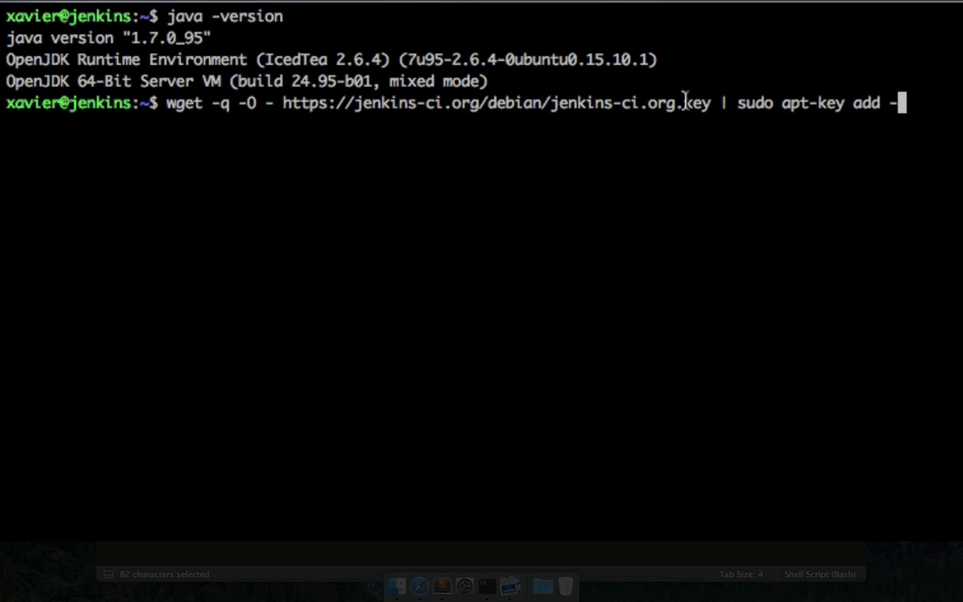
mouse_move(829, 103)
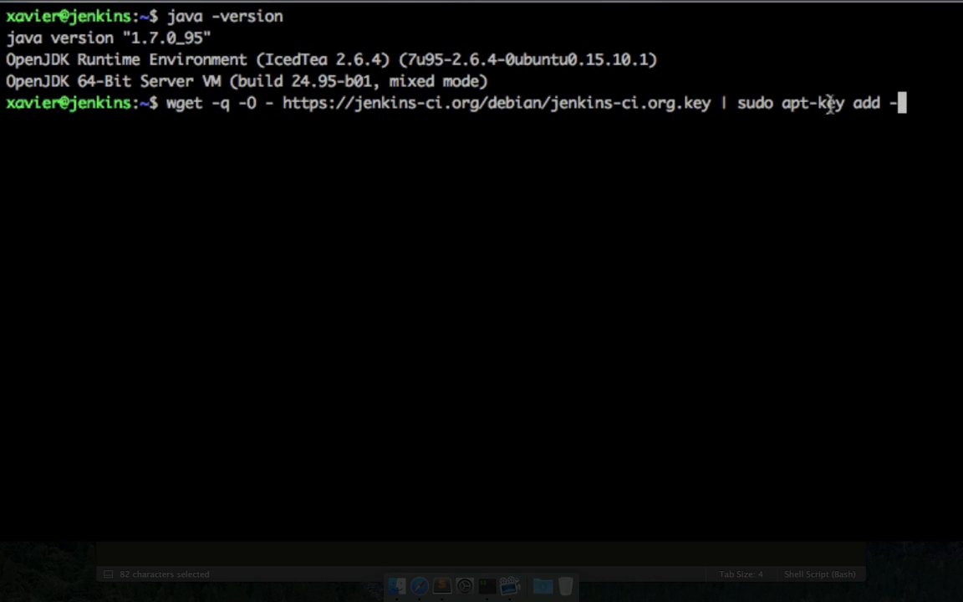
Run the wget | apt-key add command to trust the jenkins-ci.org signing key.
key(Return)
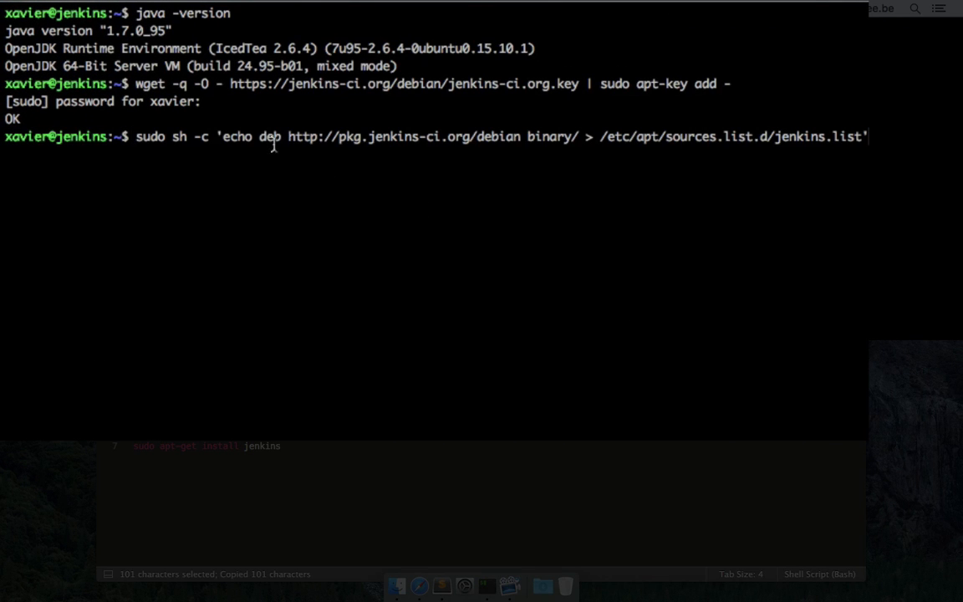
mouse_move(267, 137)
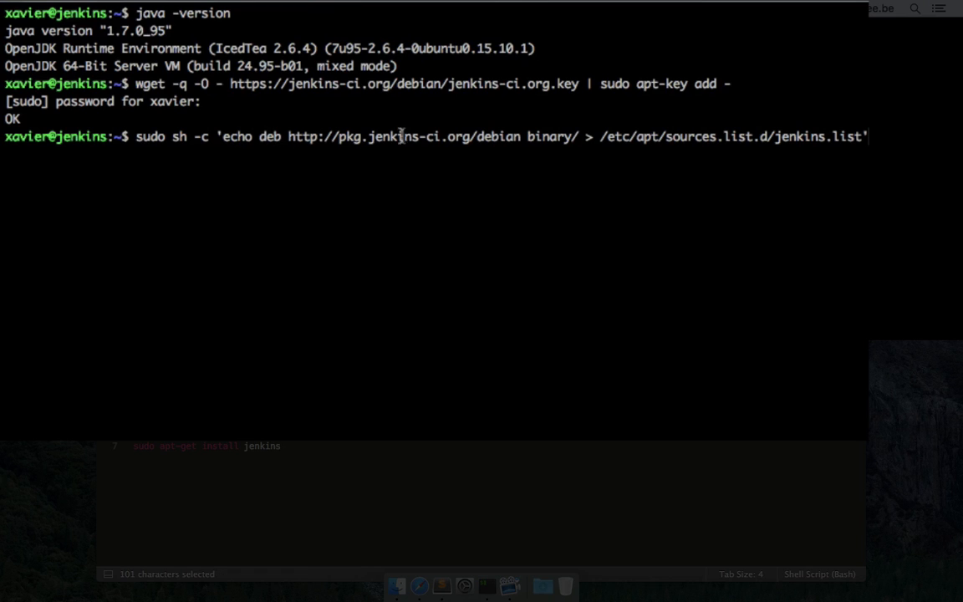
mouse_move(592, 143)
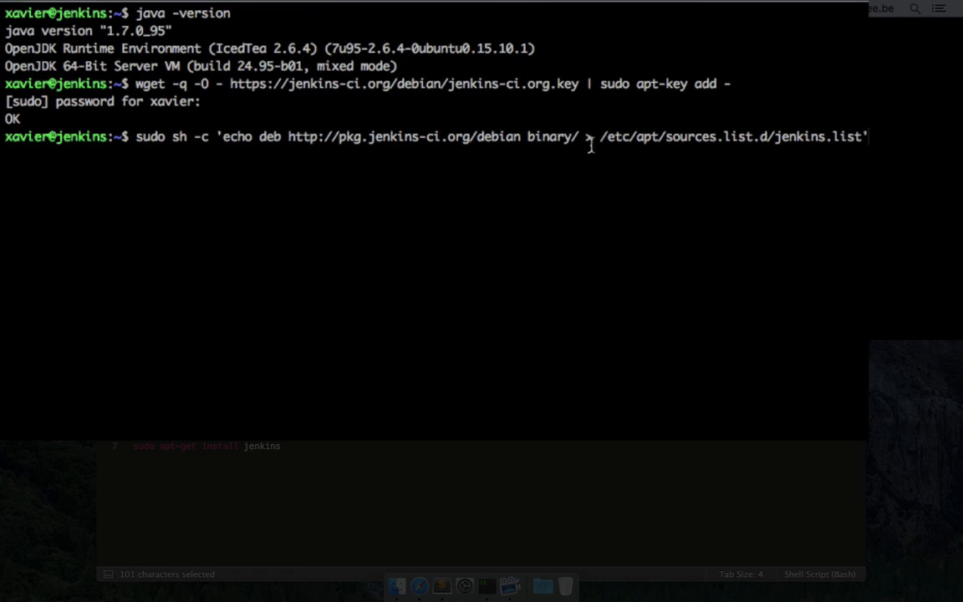
mouse_move(842, 131)
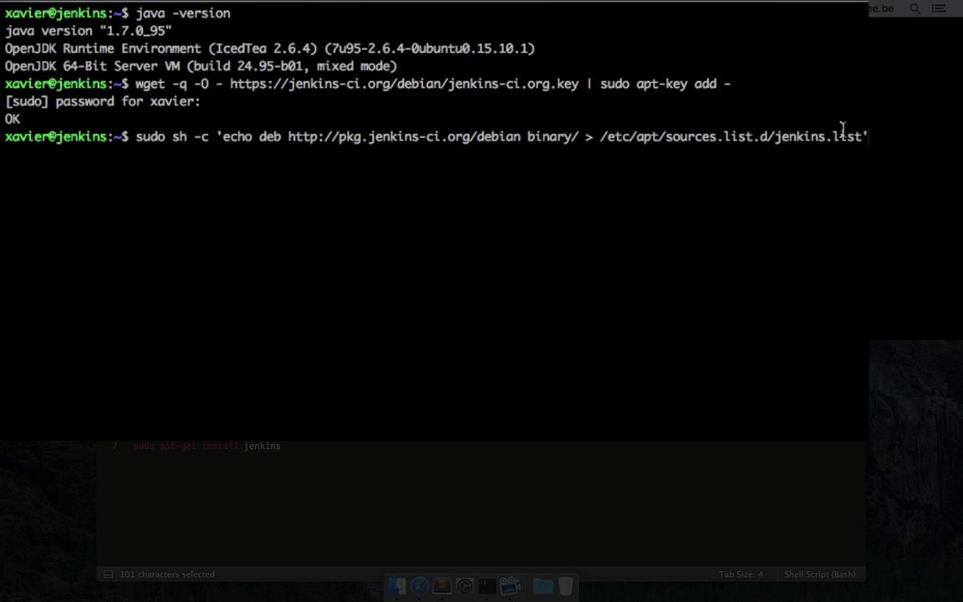
Write the pkg.jenkins-ci.org Debian repository into /etc/apt/sources.list.d/jenkins.list.
key(Return)
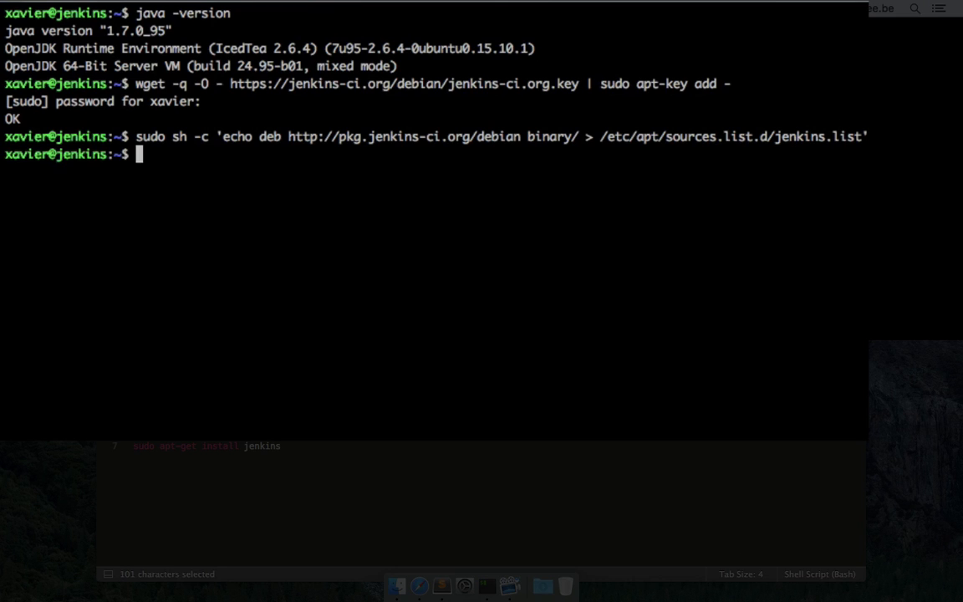
mouse_move(371, 459)
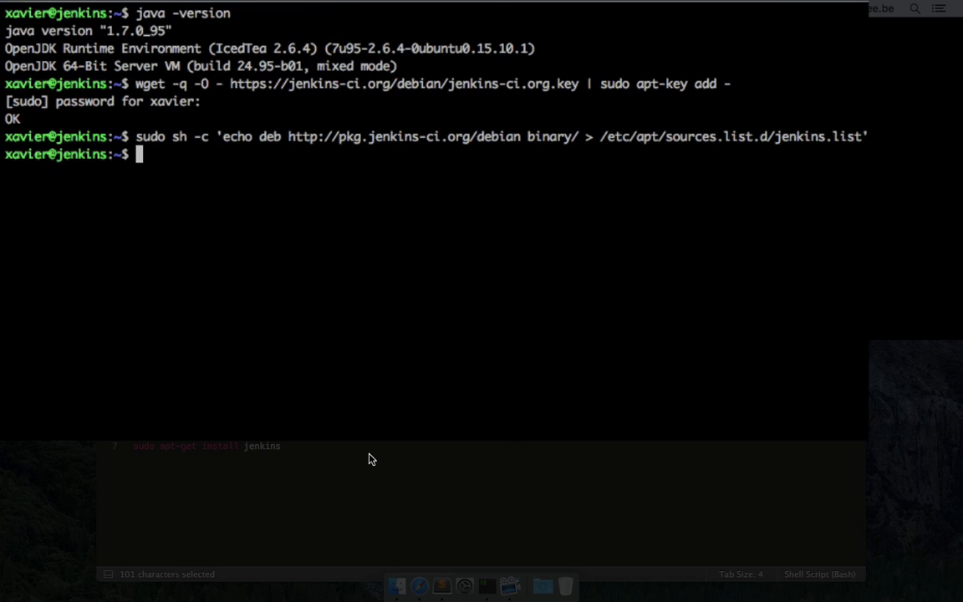
Run 'sudo apt-get update', then 'sudo apt-get install jenkins' to install Jenkins 1.651.
text(sudo apt-ge)
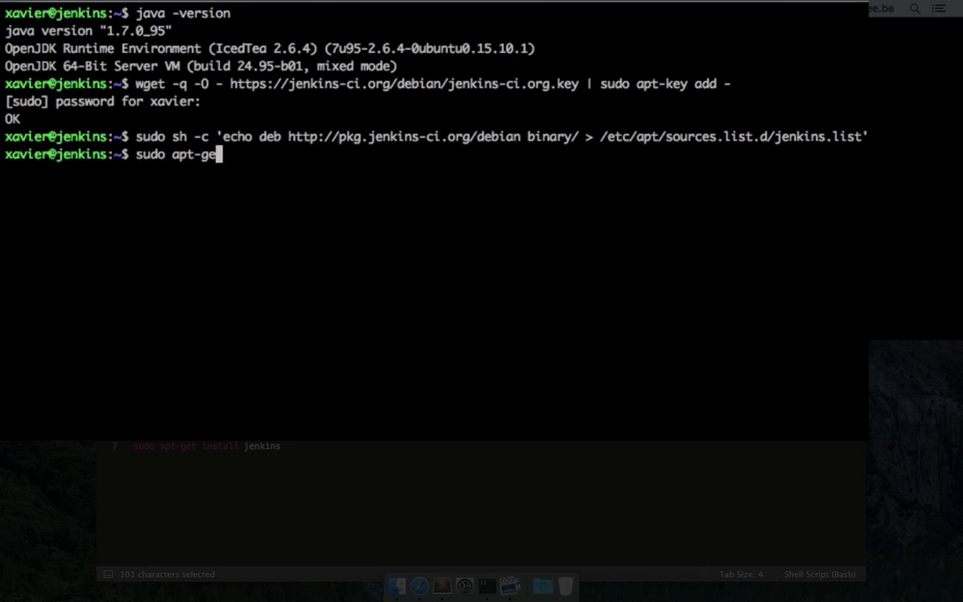
key(Return)
text(sudo)
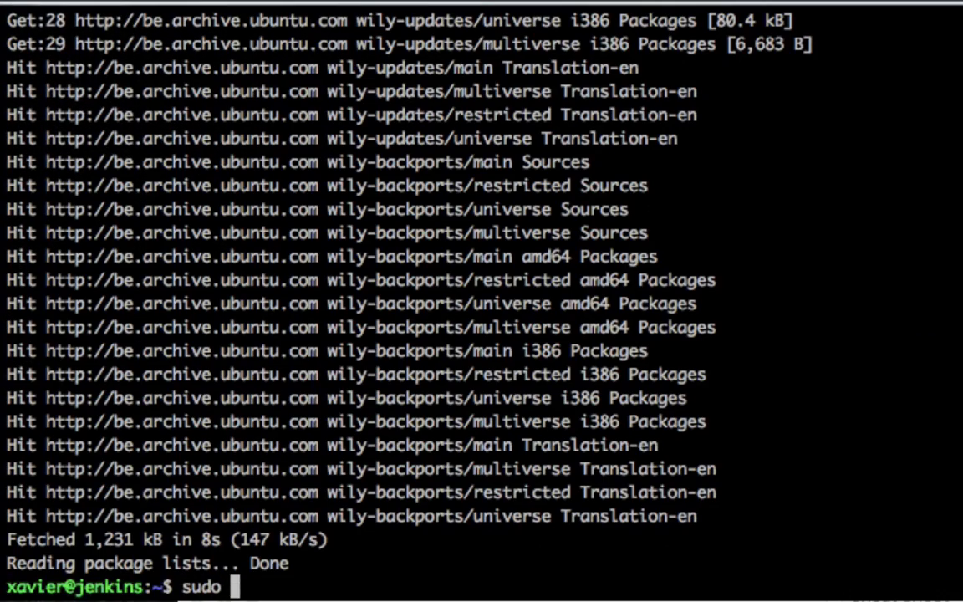
text(apt-get instal)
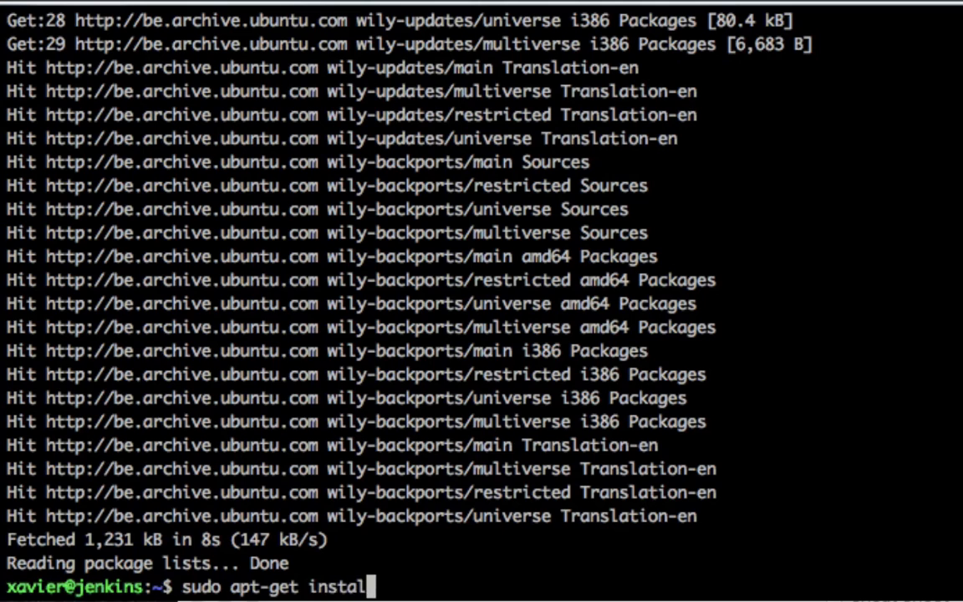
key(Return)
text(Y)
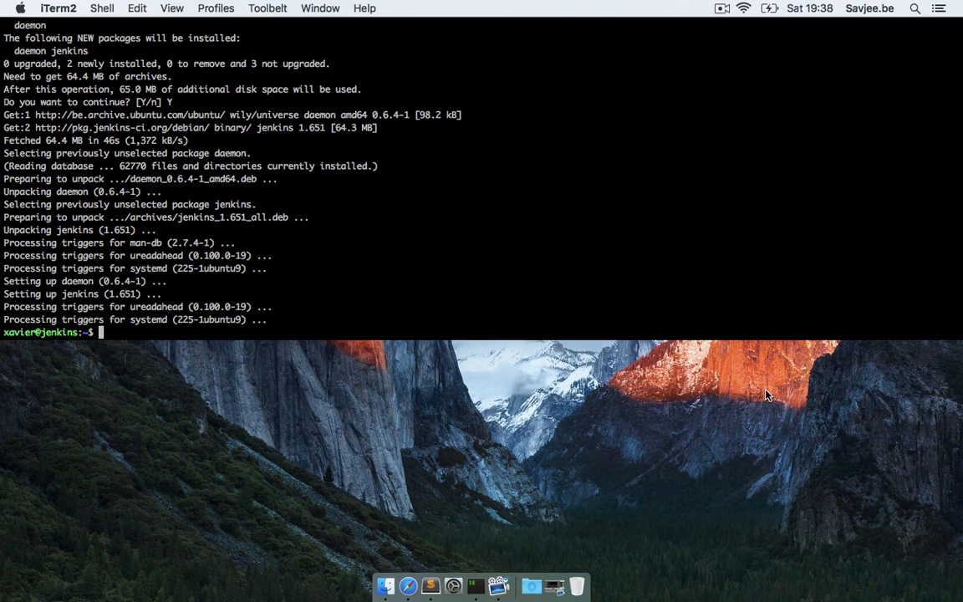
mouse_move(441, 535)
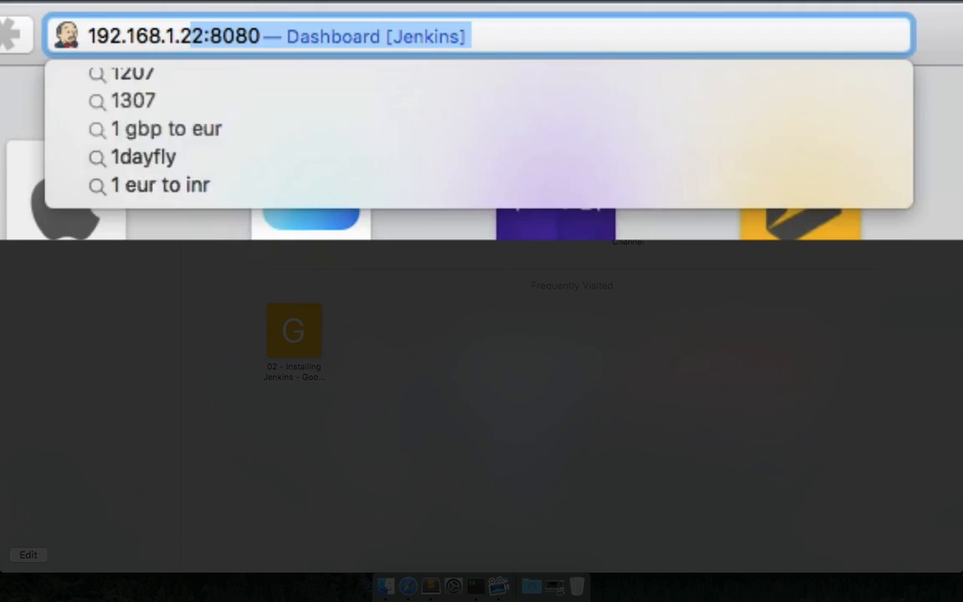
Enter 192.168.1.22:8080 in Safari's address bar to reach the Jenkins dashboard.
text(192.168.1.22:8080)
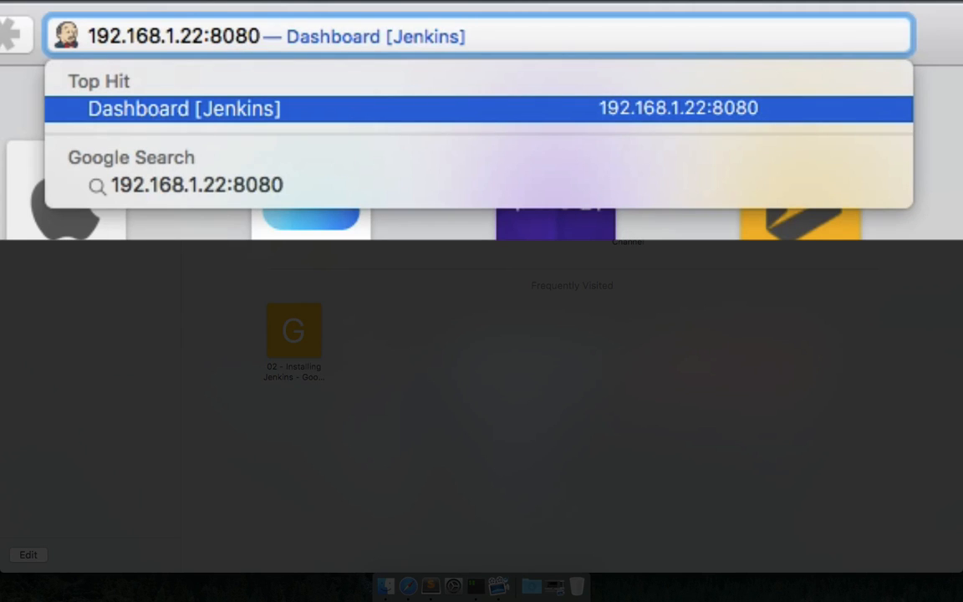